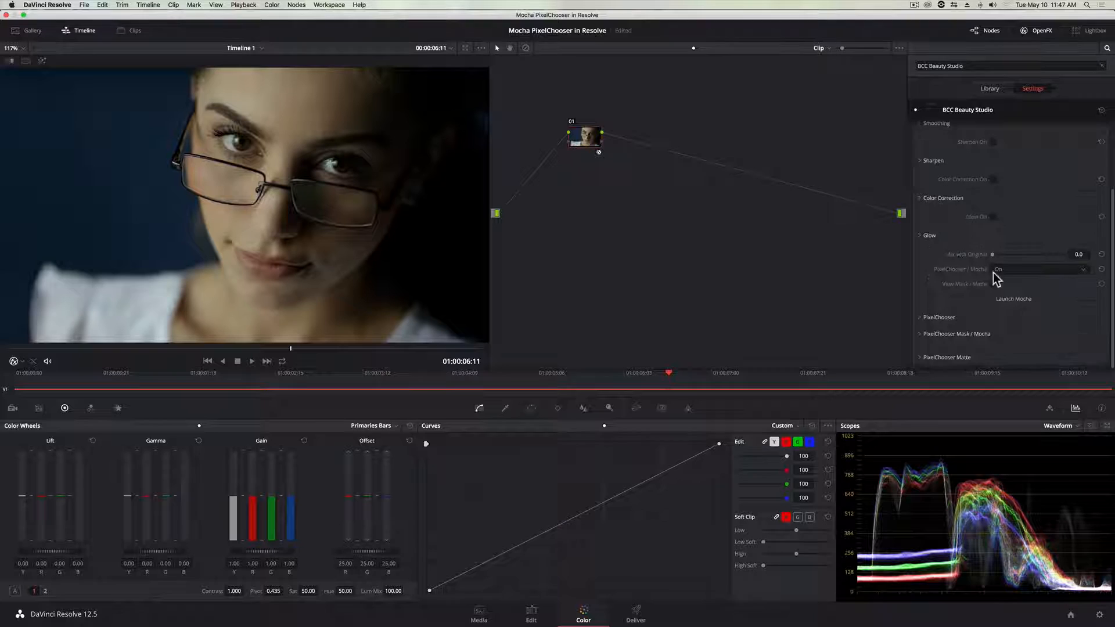
- Preview the effect's mask as a black-and-white matte, then return to the graded image
click(992, 284)
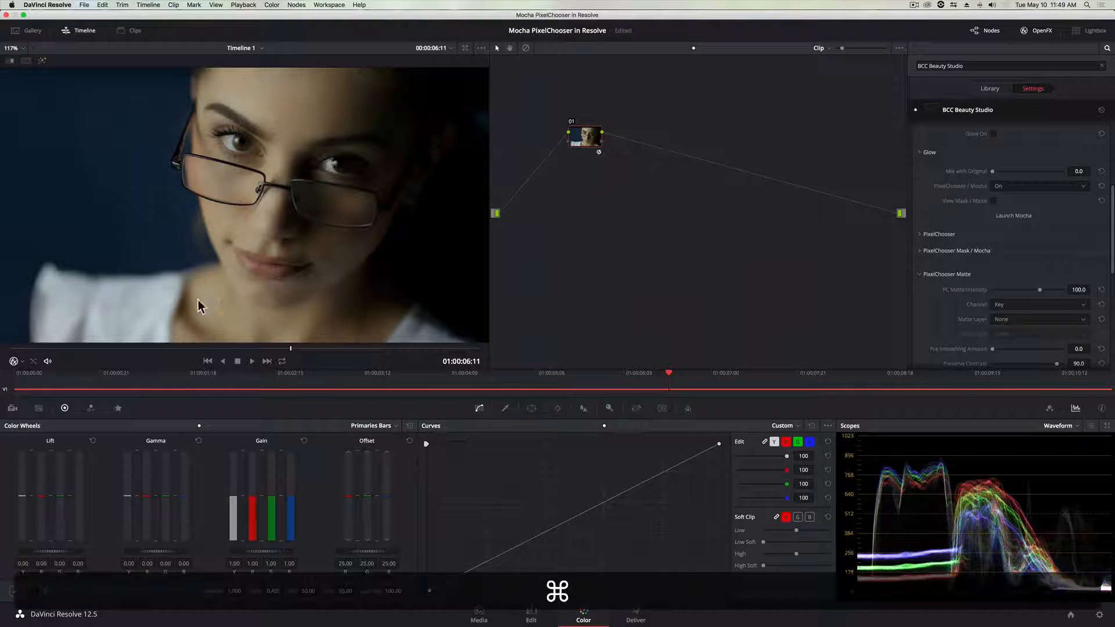
click(1013, 215)
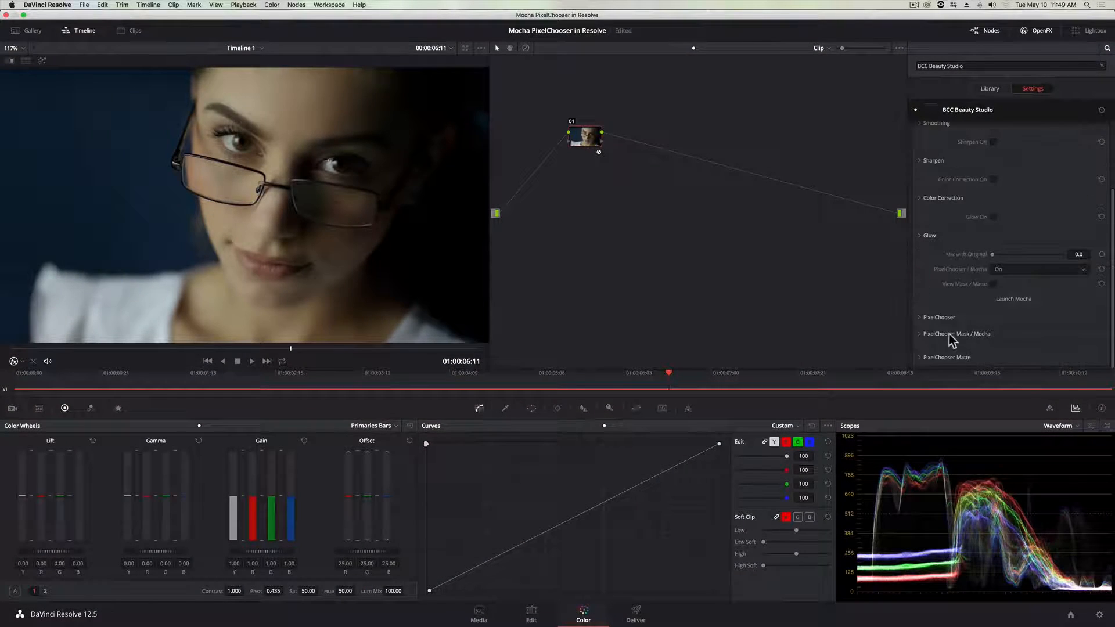
click(993, 284)
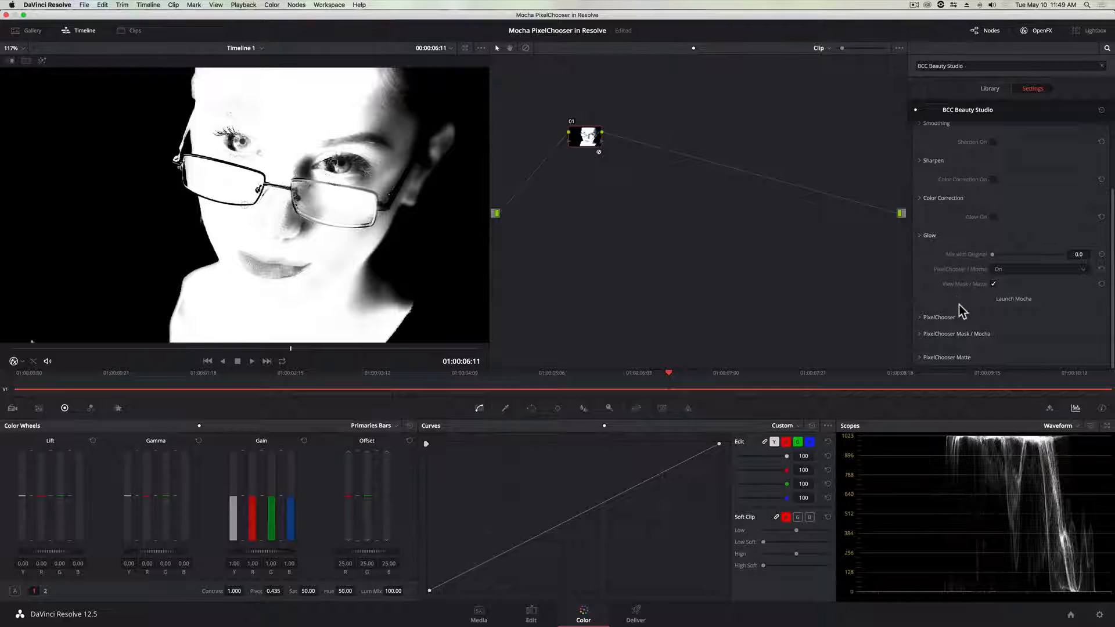
click(1012, 299)
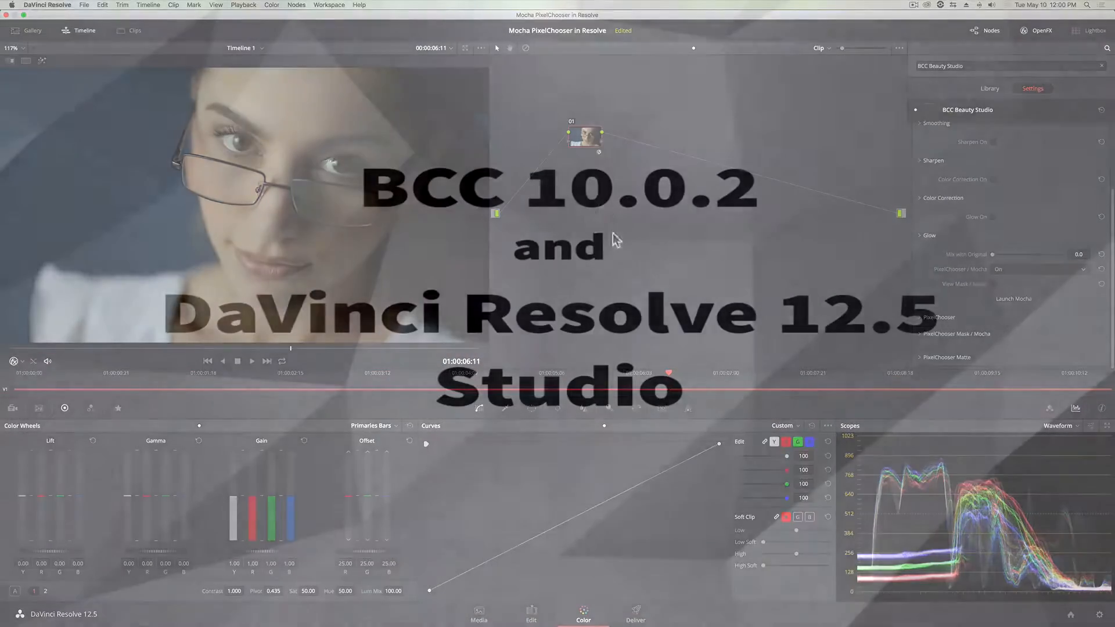
- Bring the portrait clip into the Media Pool and change the project frame rate to match it
click(477, 610)
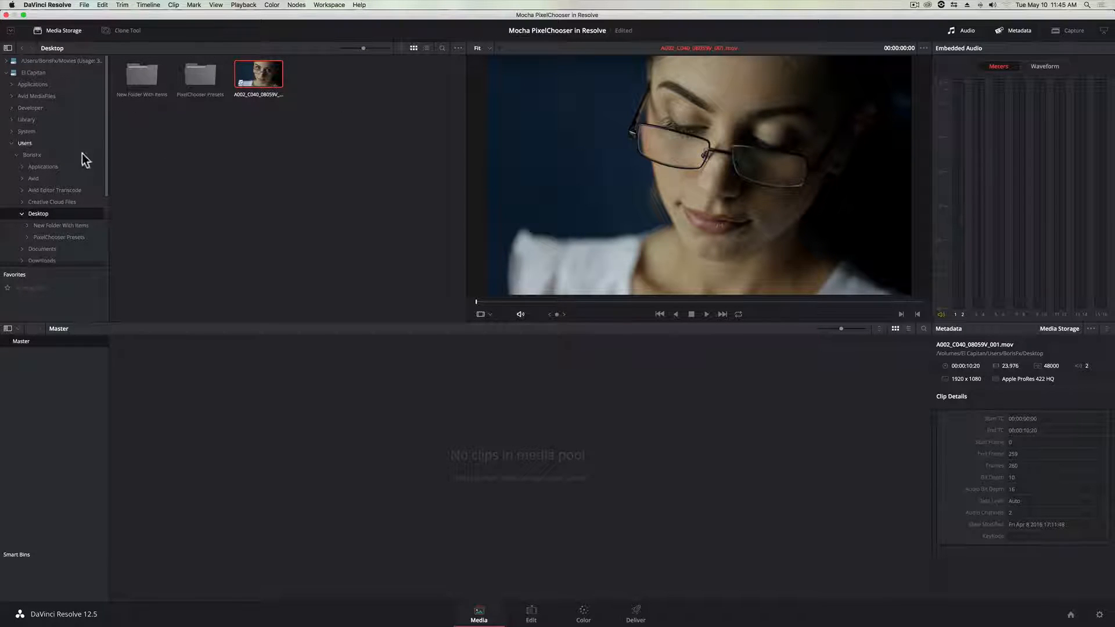
scroll(down, 3)
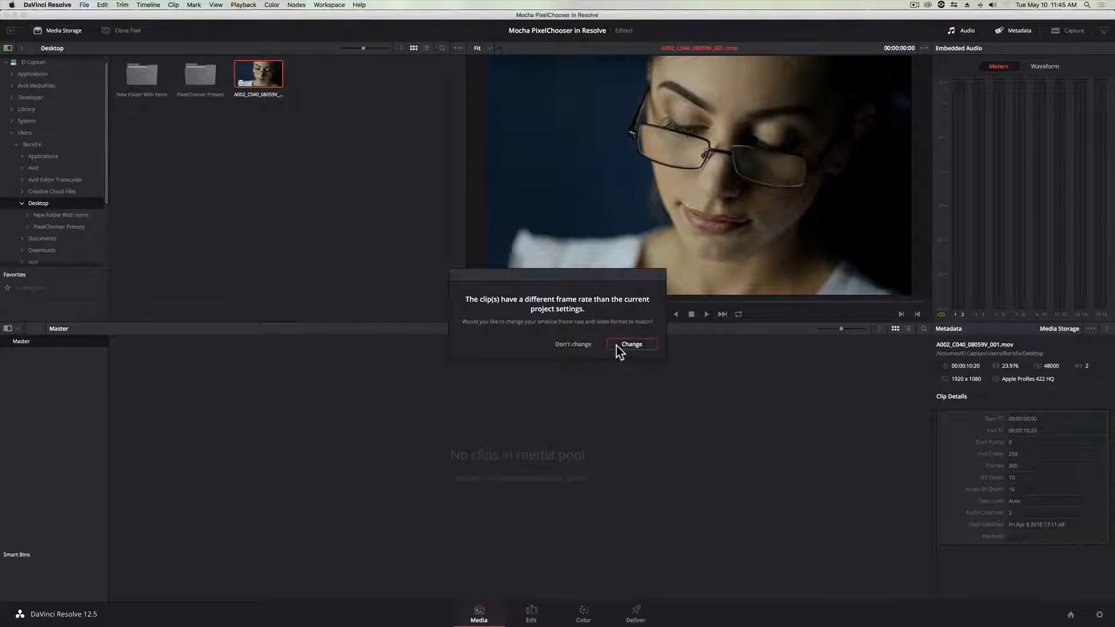
click(630, 344)
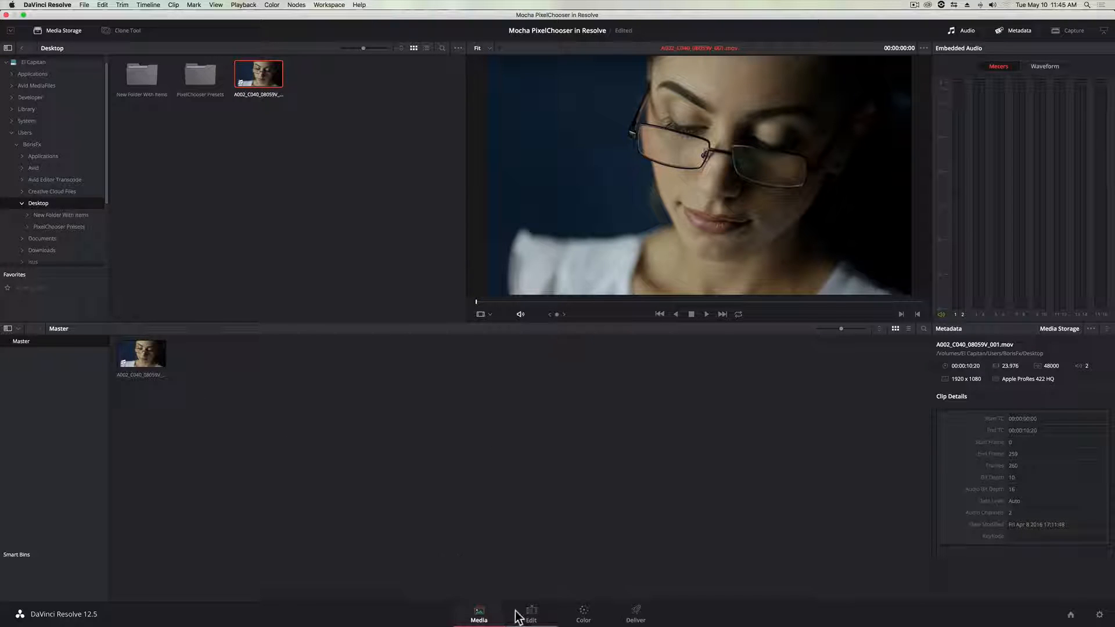
- Place the portrait clip onto a new Timeline 1 from the Edit page
click(530, 613)
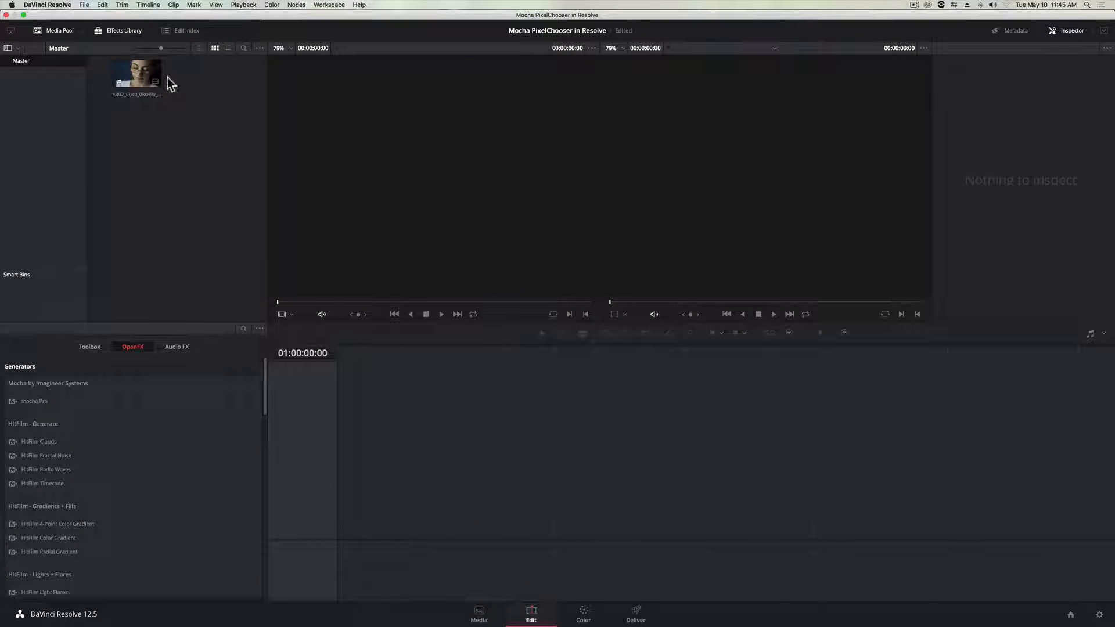
click(137, 73)
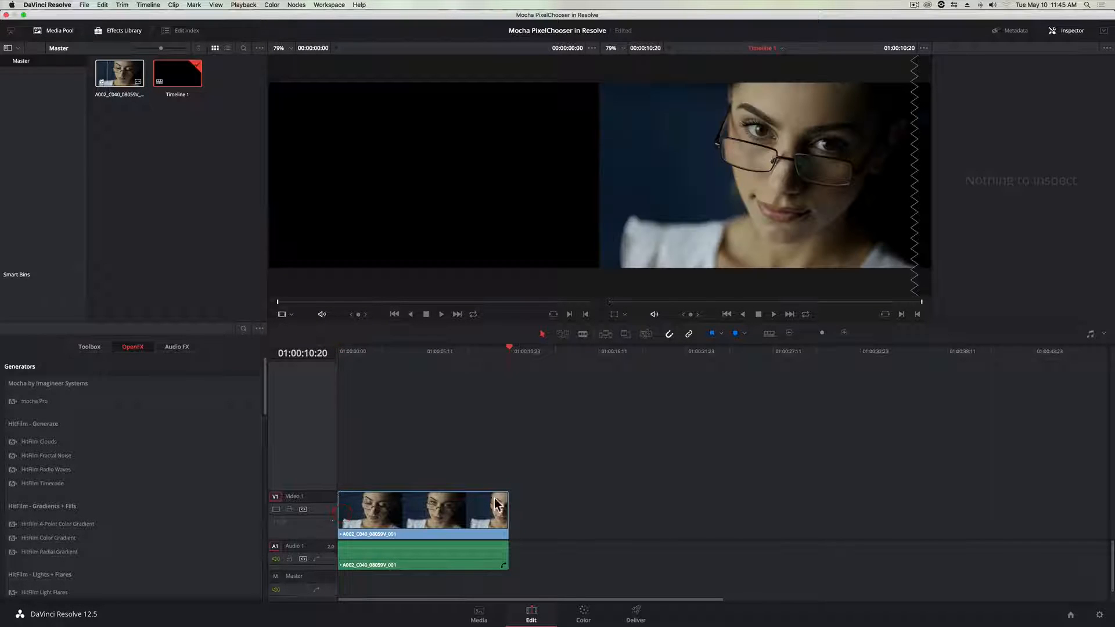
click(498, 351)
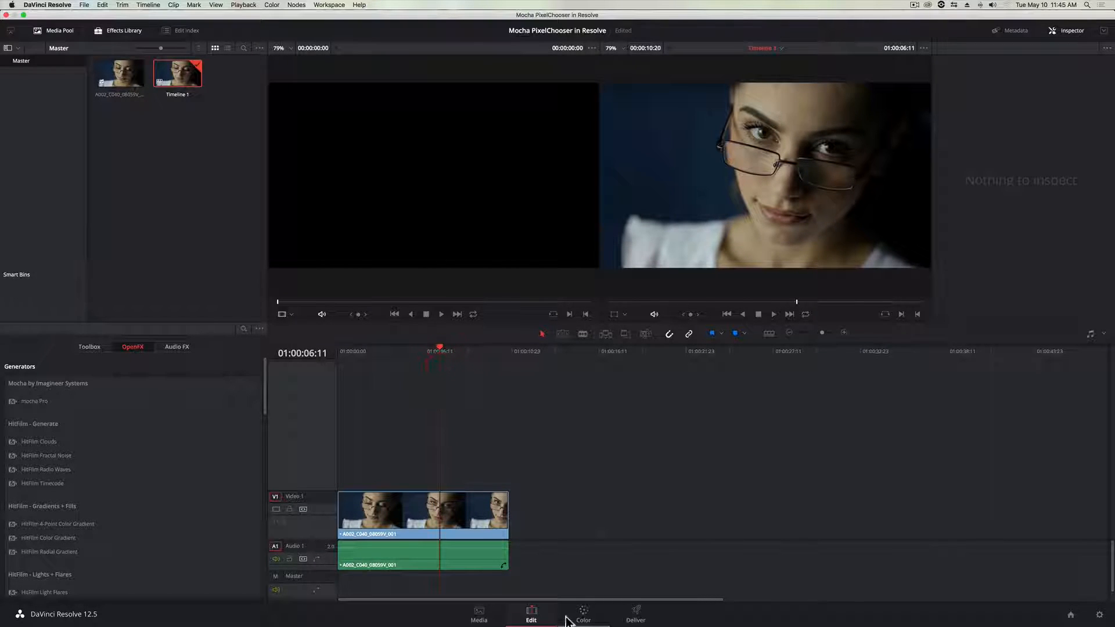
- Search OpenFX for 'BCC' on the Color page to find BCC Beauty Studio
click(583, 615)
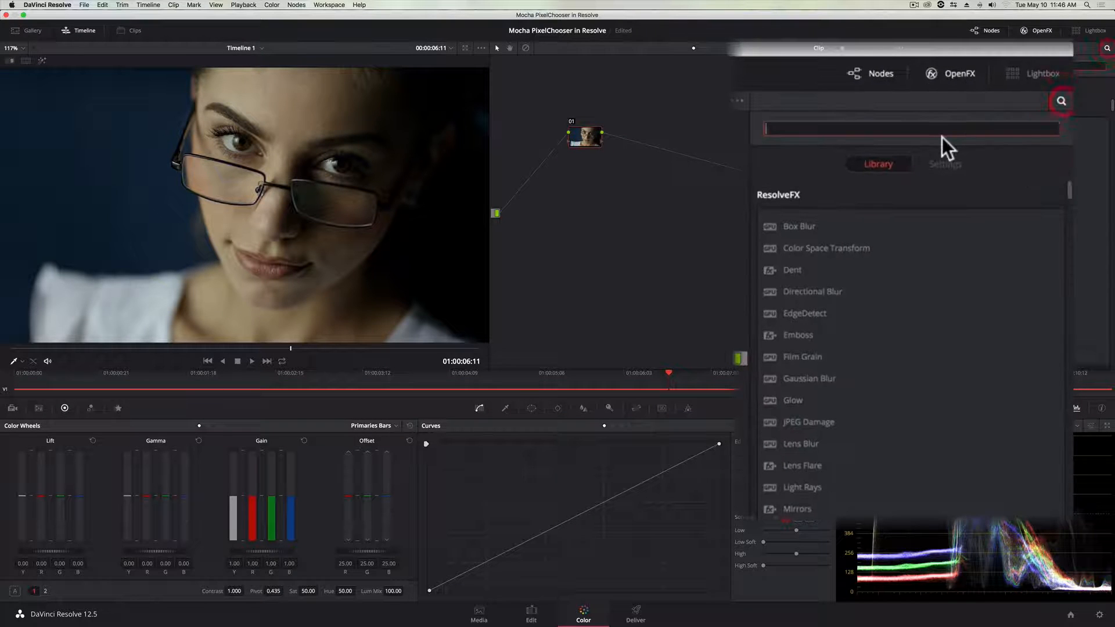
text(BCC Beauty Studio)
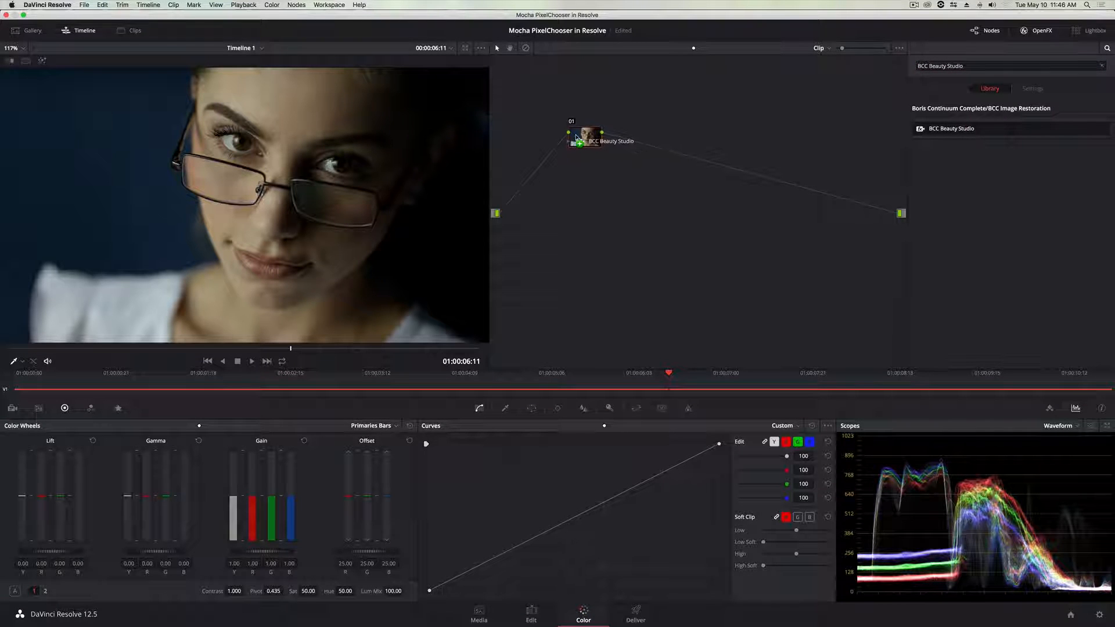
- Apply Beauty Studio to node 01 and slightly lower its Smooth Large Details amount
click(1031, 88)
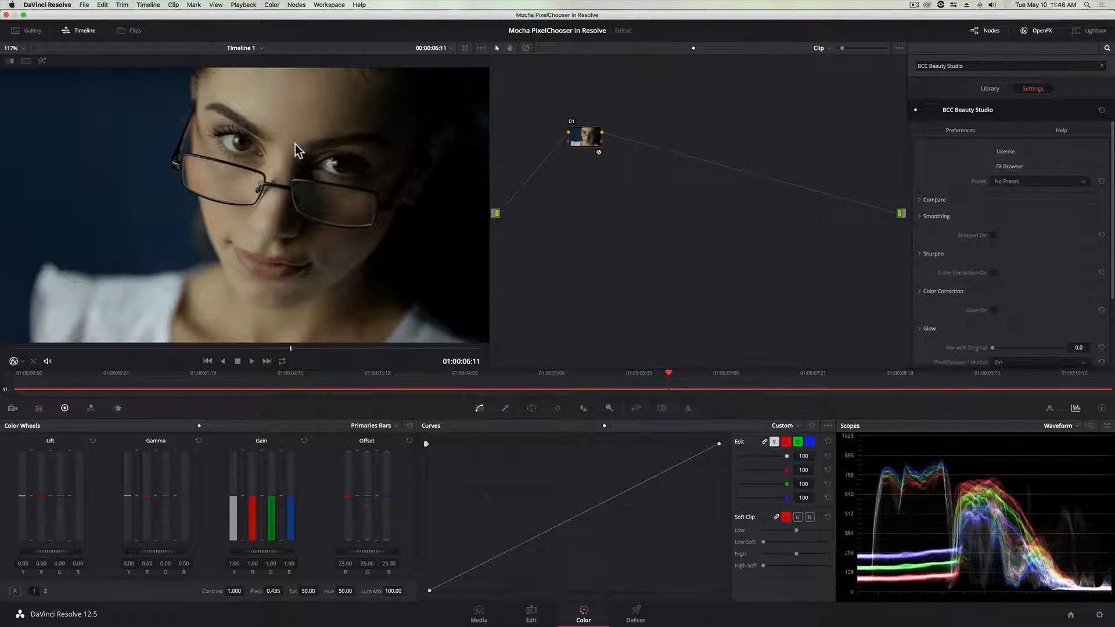
mouse_move(899, 216)
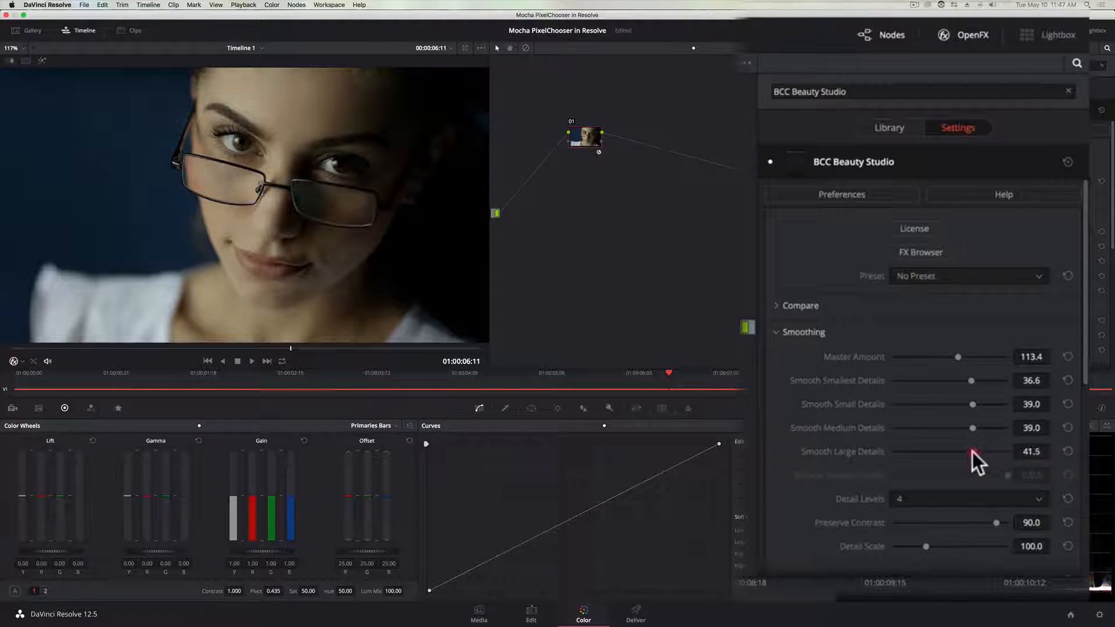
drag(977, 456, 973, 452)
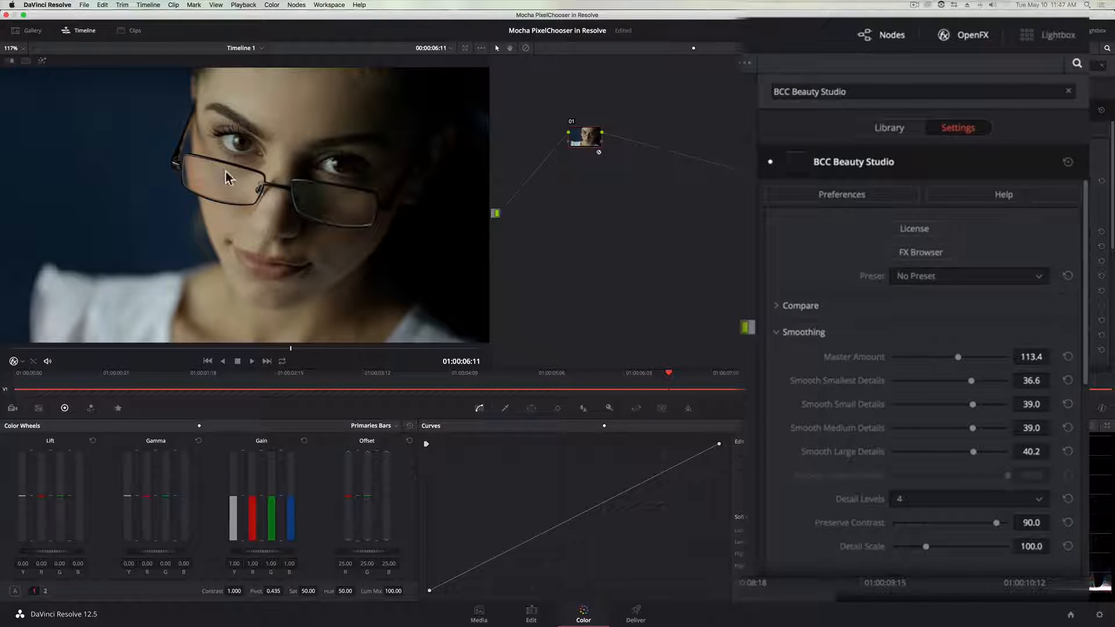
click(777, 332)
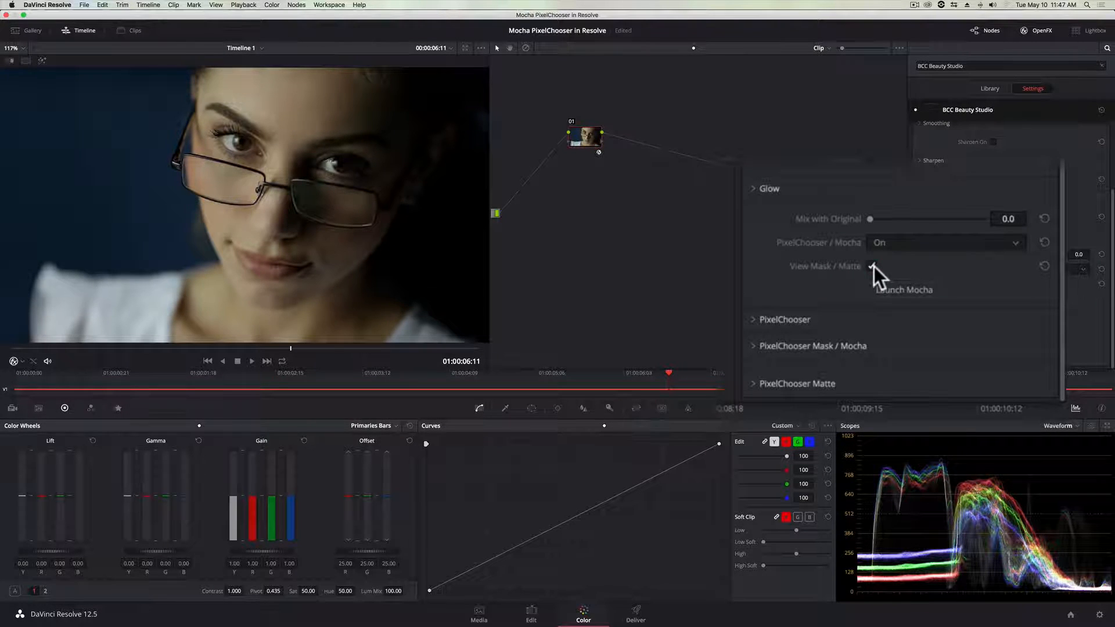
- Expand the PixelChooser Matte section of the Beauty Studio settings
click(881, 266)
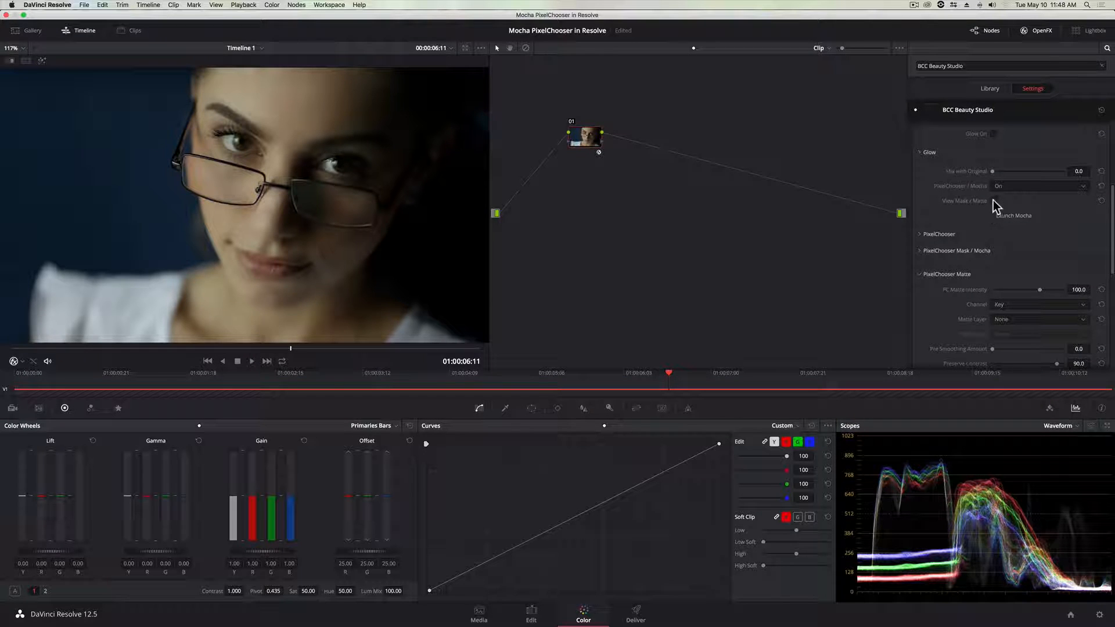
- Switch PixelChooser / Mocha on and toggle the node to compare the result
click(993, 200)
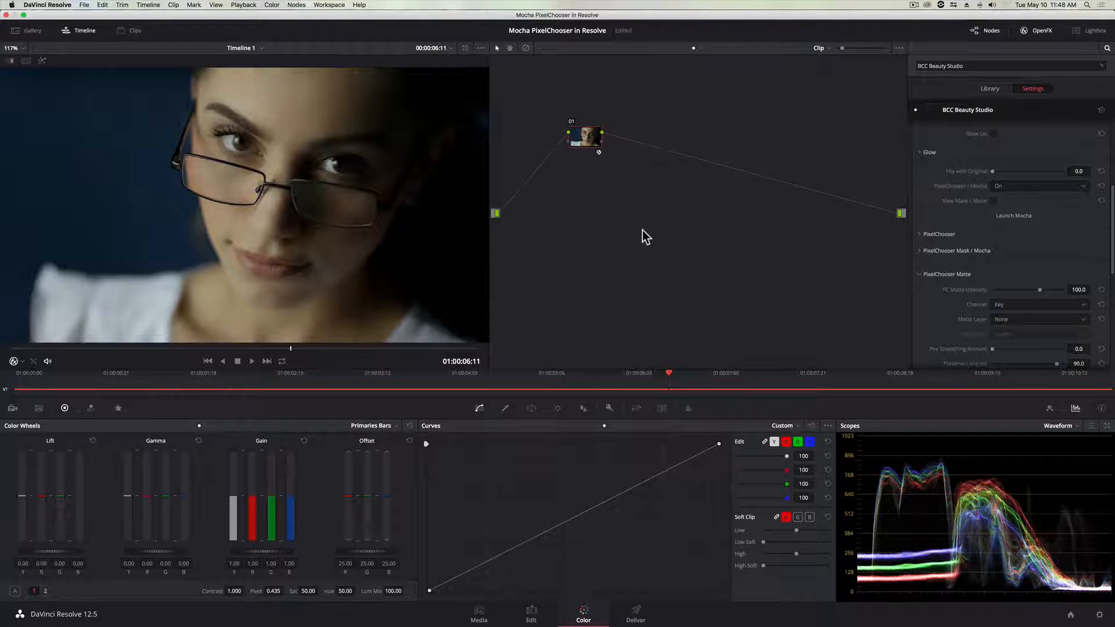
key(cmd+d)
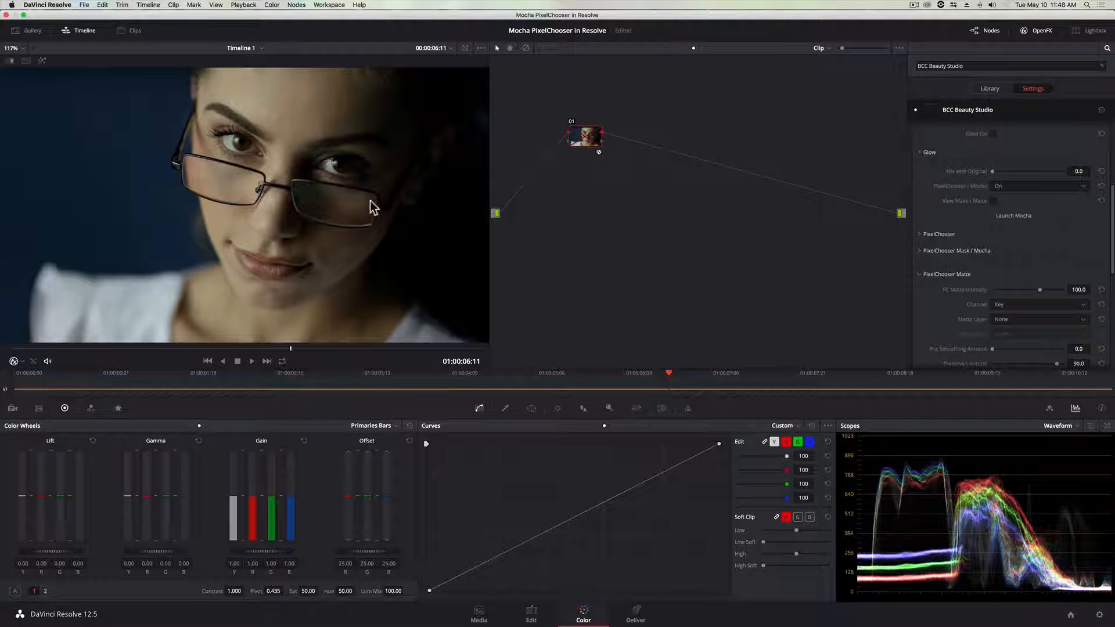
mouse_move(316, 323)
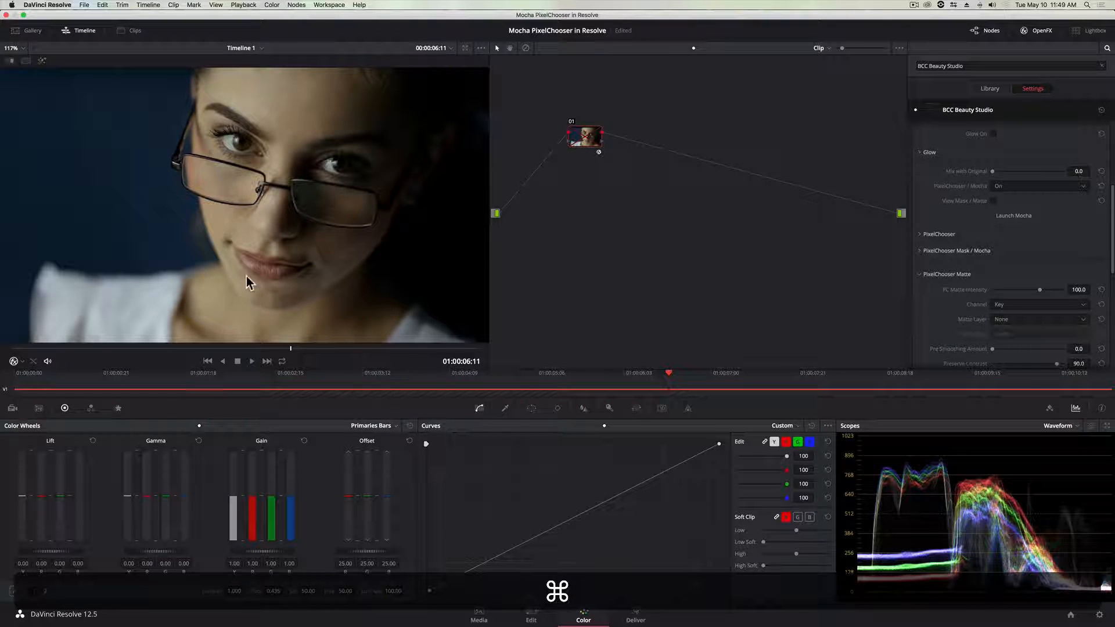
mouse_move(260, 150)
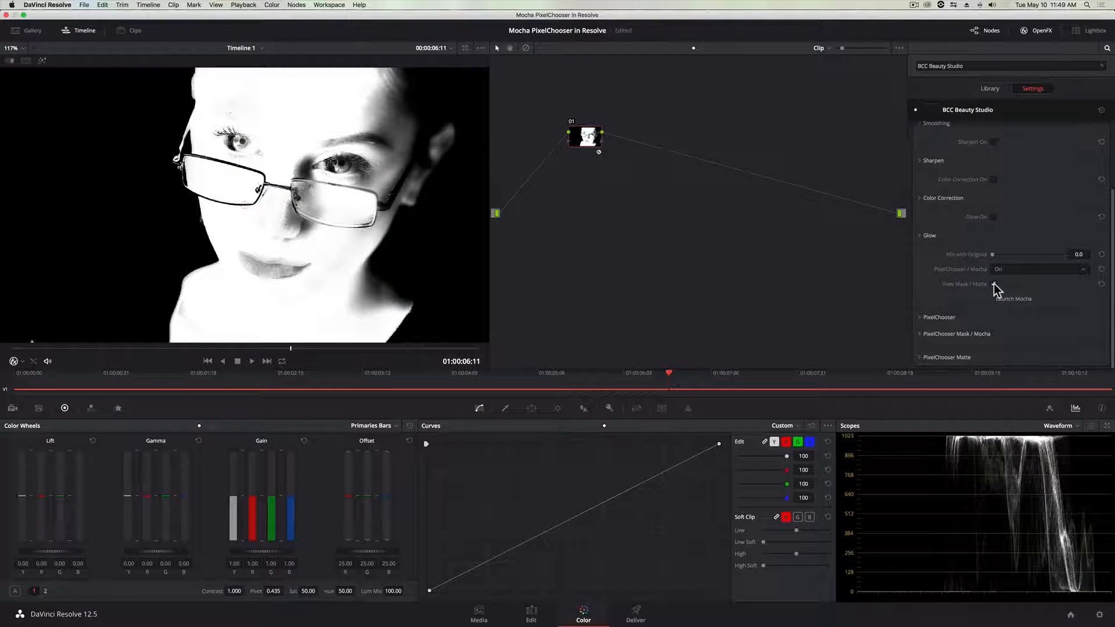
- Toggle View Mask / Matte to show the black-and-white matte in the viewer
click(993, 284)
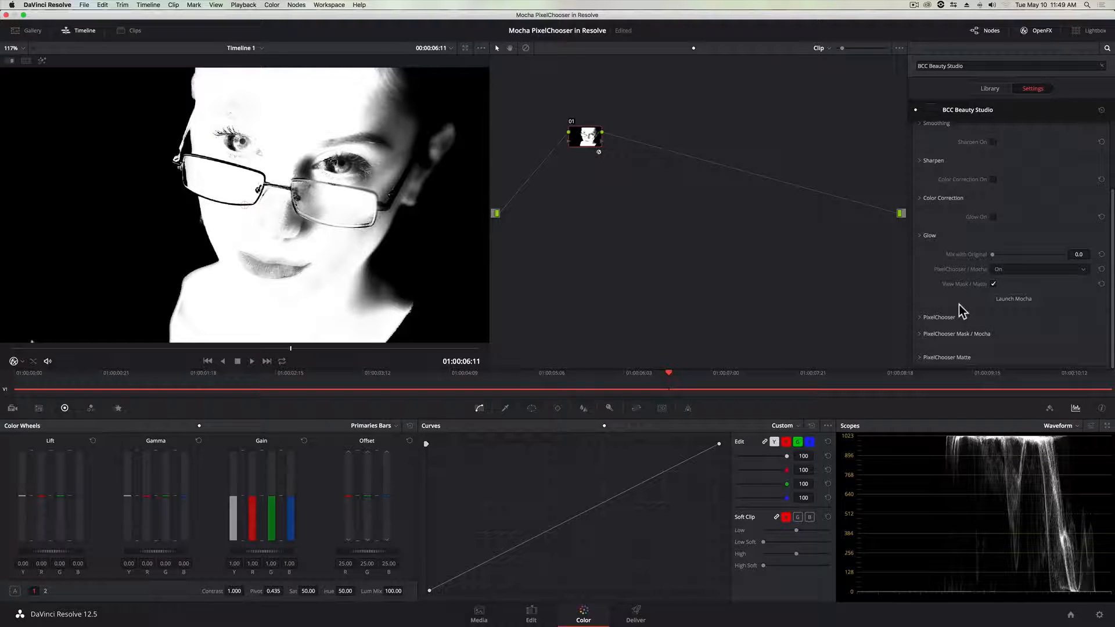
mouse_move(983, 313)
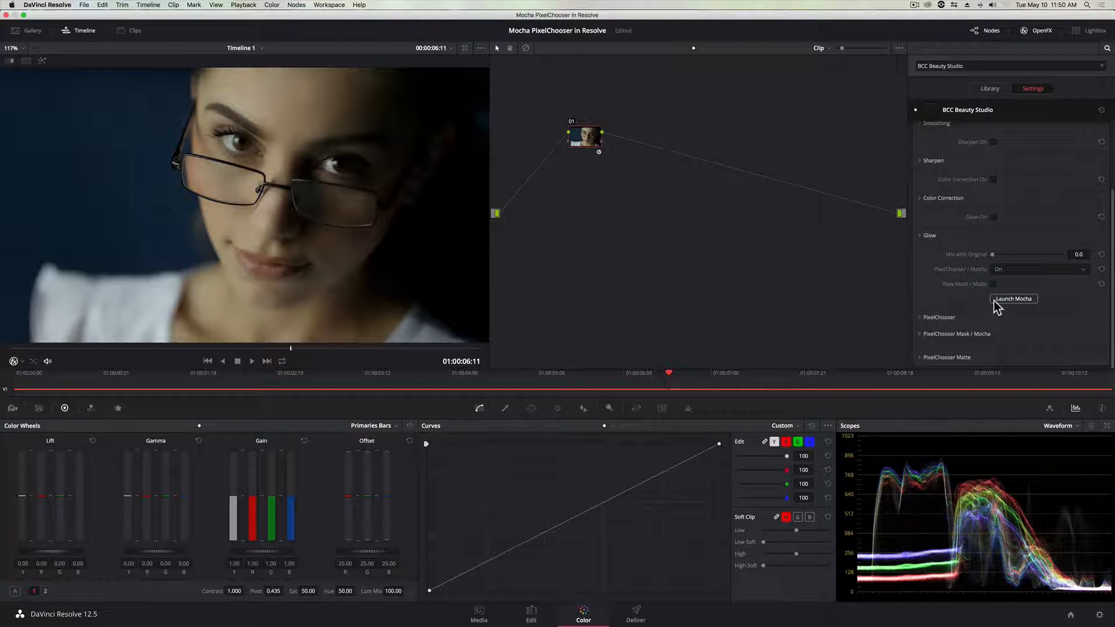
- Launch Mocha from the Beauty Studio settings to draw the face masks
click(1012, 298)
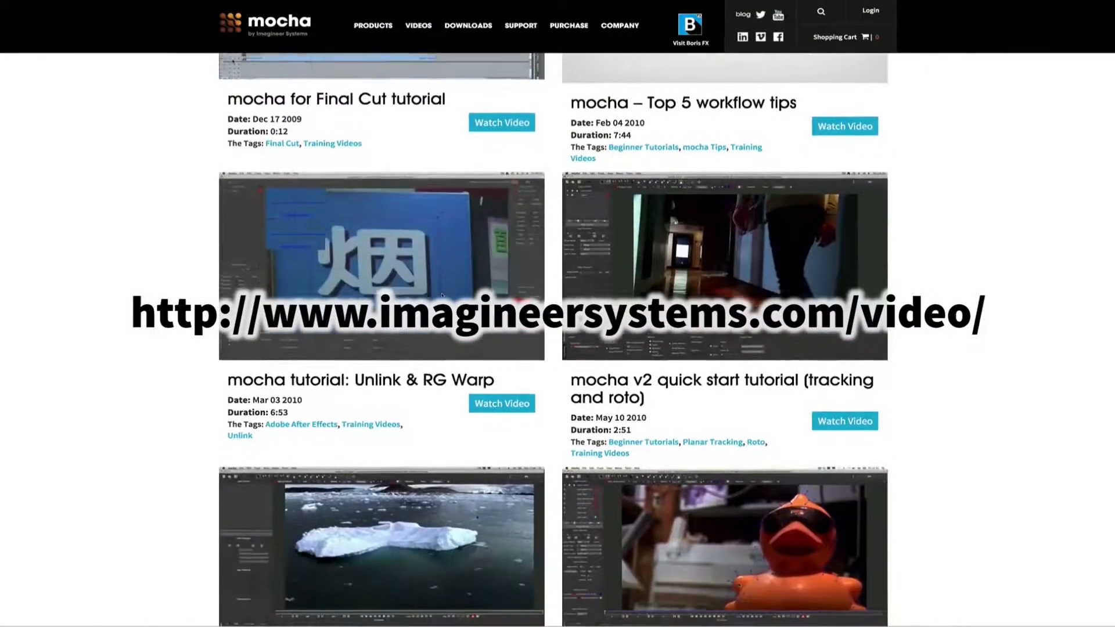
scroll(down, 3)
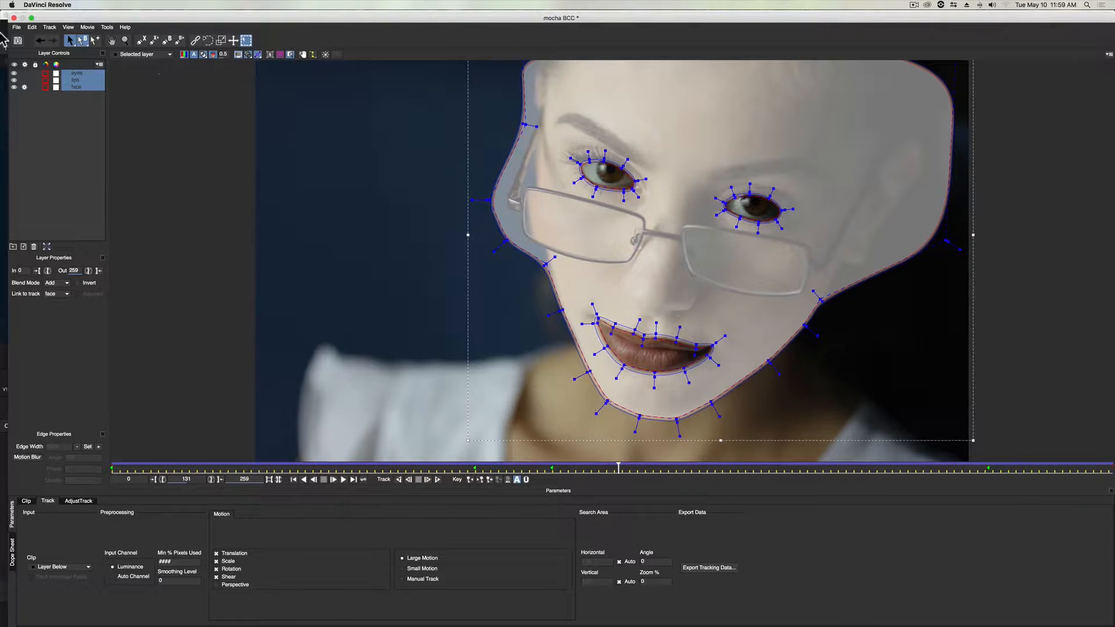
mouse_move(18, 41)
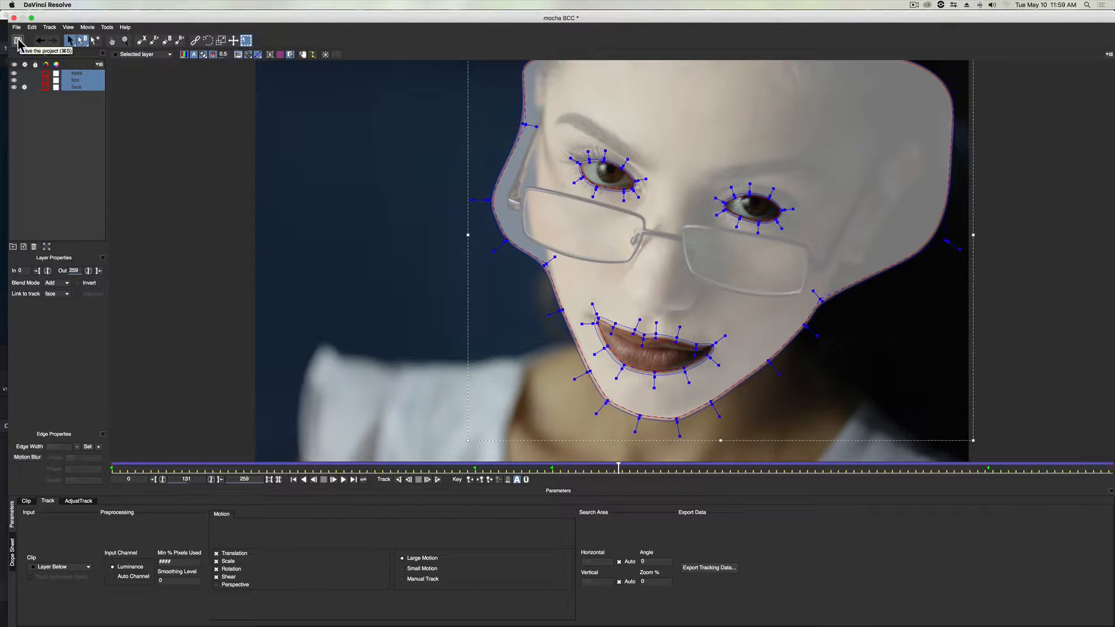
- Save the Mocha project holding the face, eyes and lips shapes
click(18, 40)
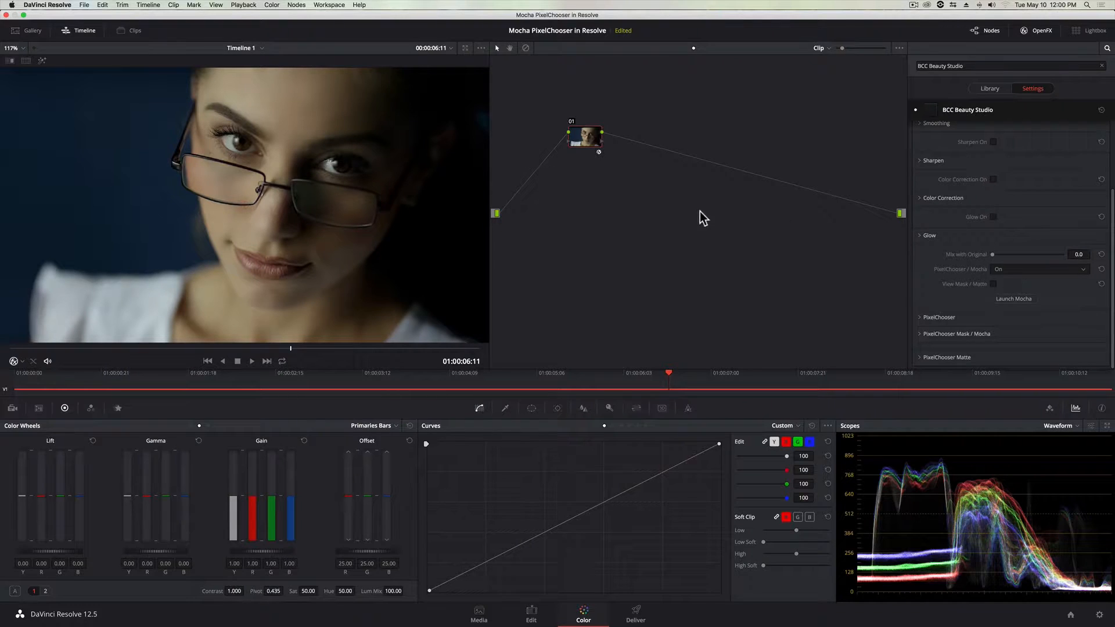
mouse_move(615, 240)
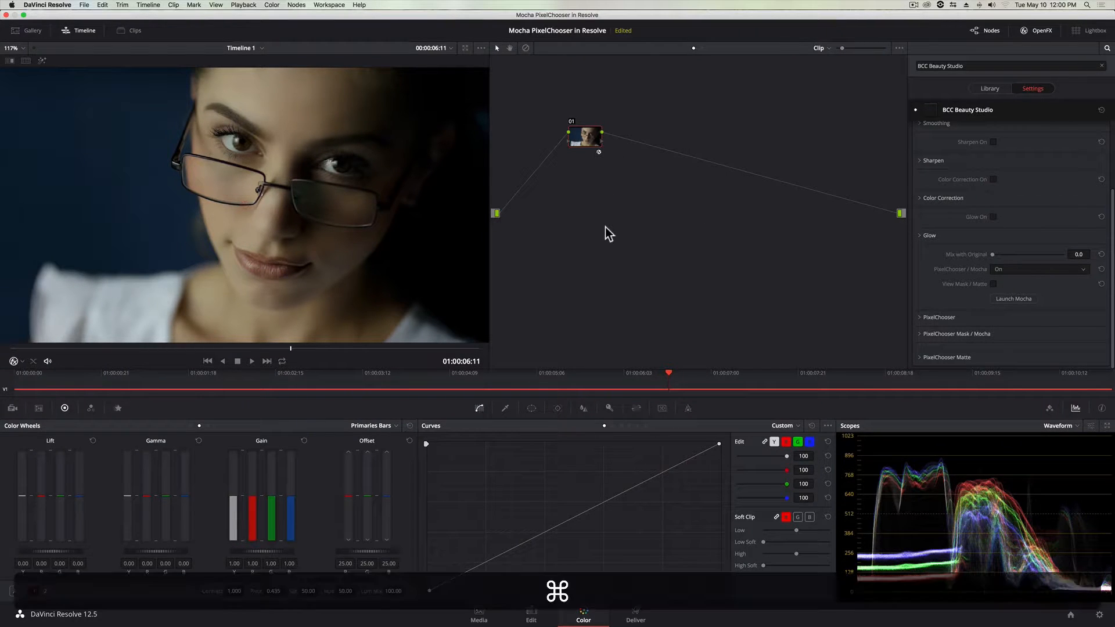
mouse_move(574, 205)
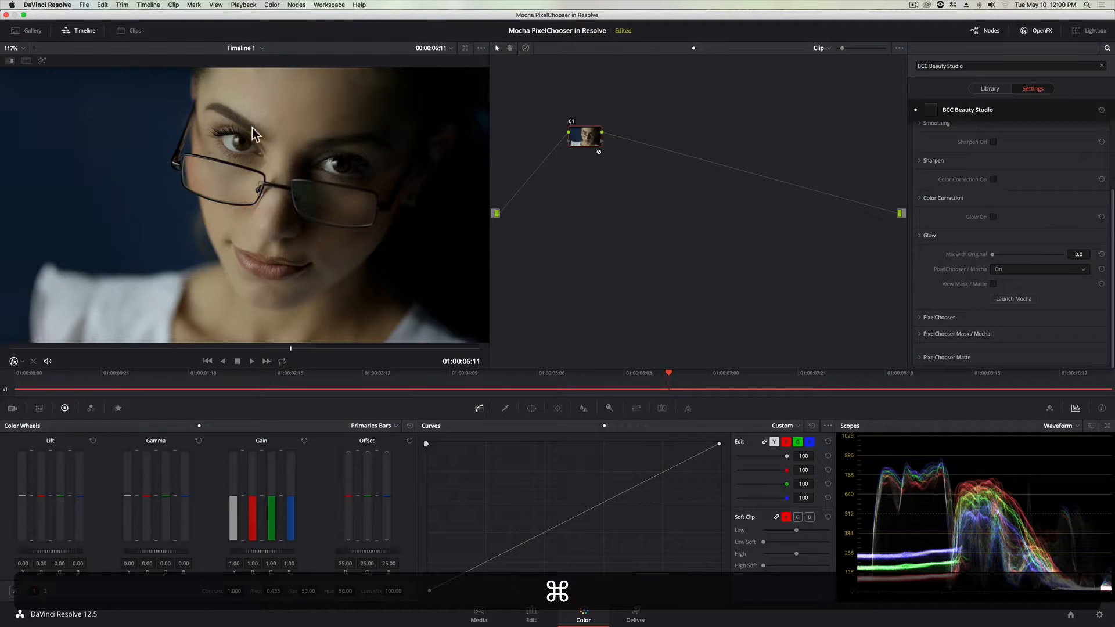
mouse_move(294, 137)
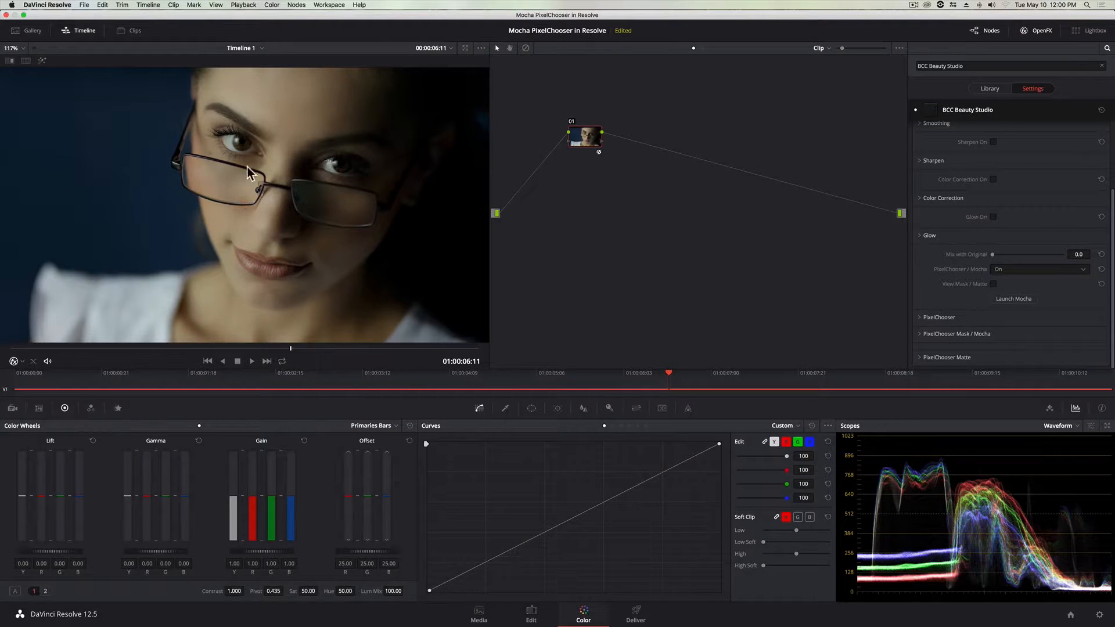
mouse_move(233, 146)
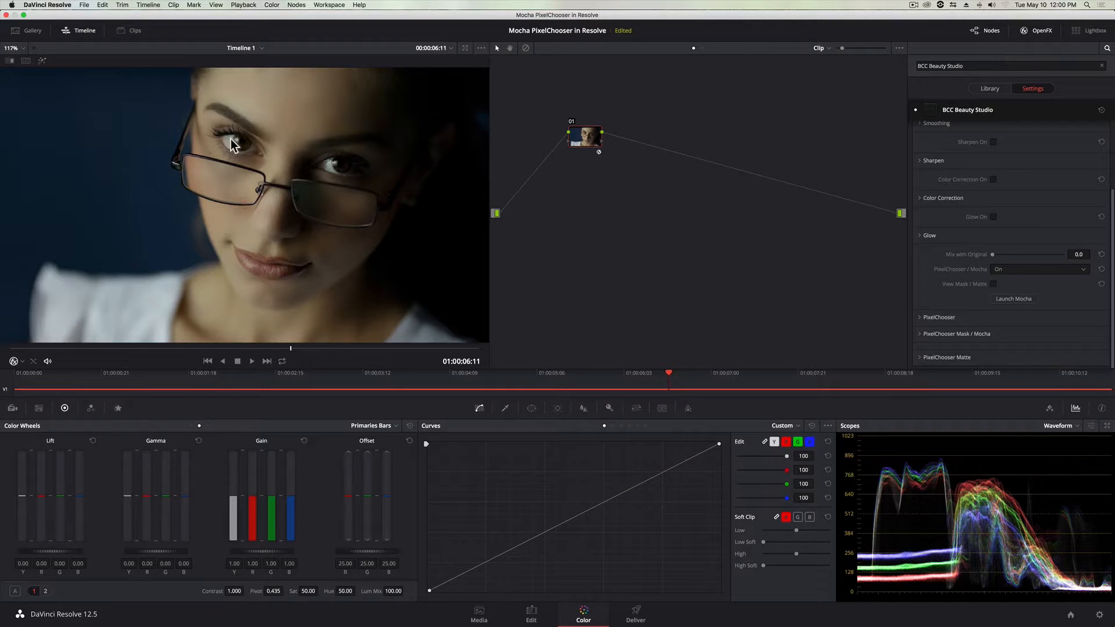
mouse_move(278, 283)
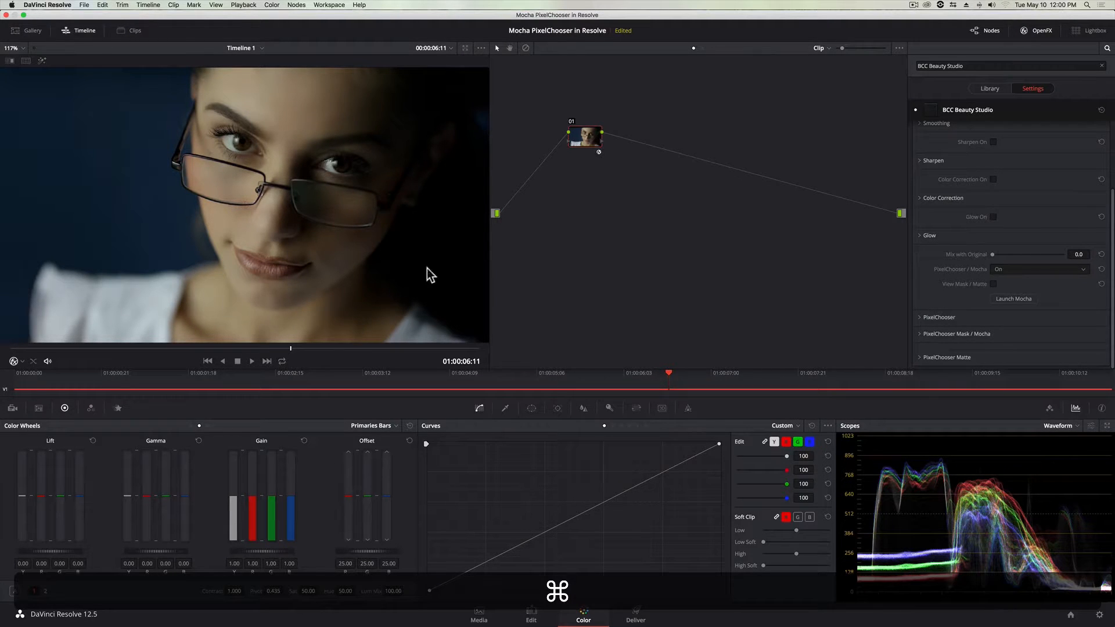
- Re-enable the node and show the Mocha face matte with eyes and lips cut out in the viewer
key(cmd+d)
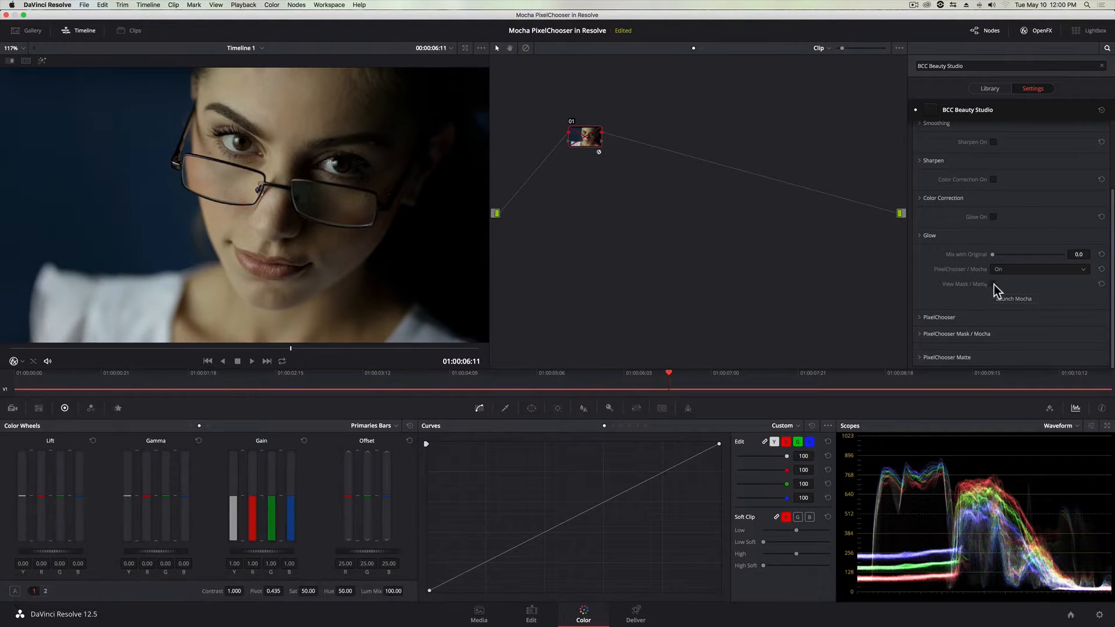
mouse_move(963, 297)
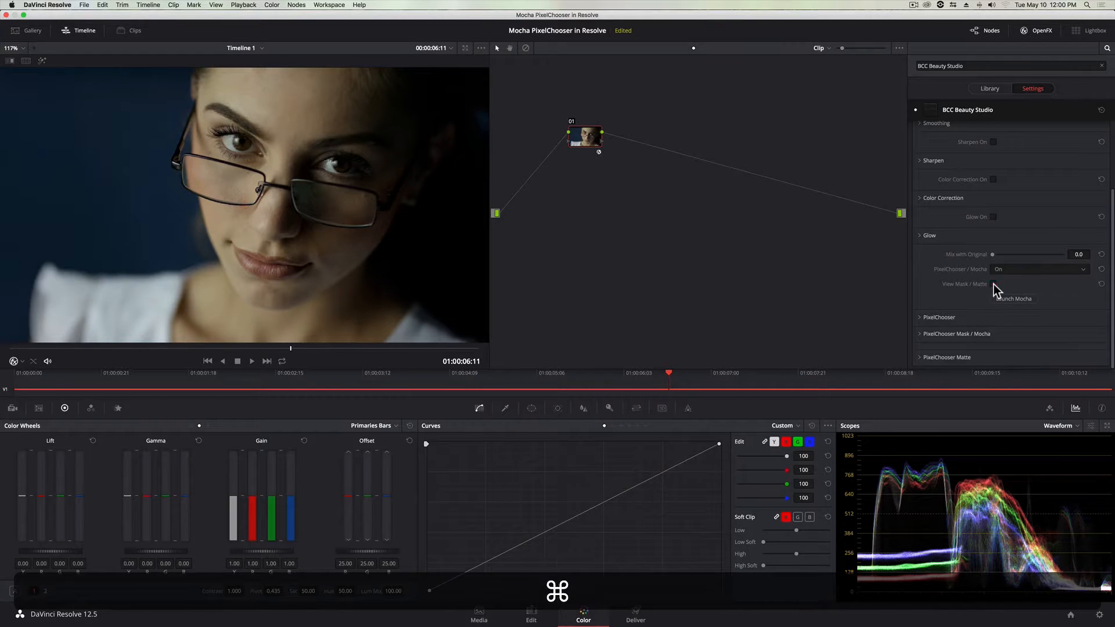
click(992, 284)
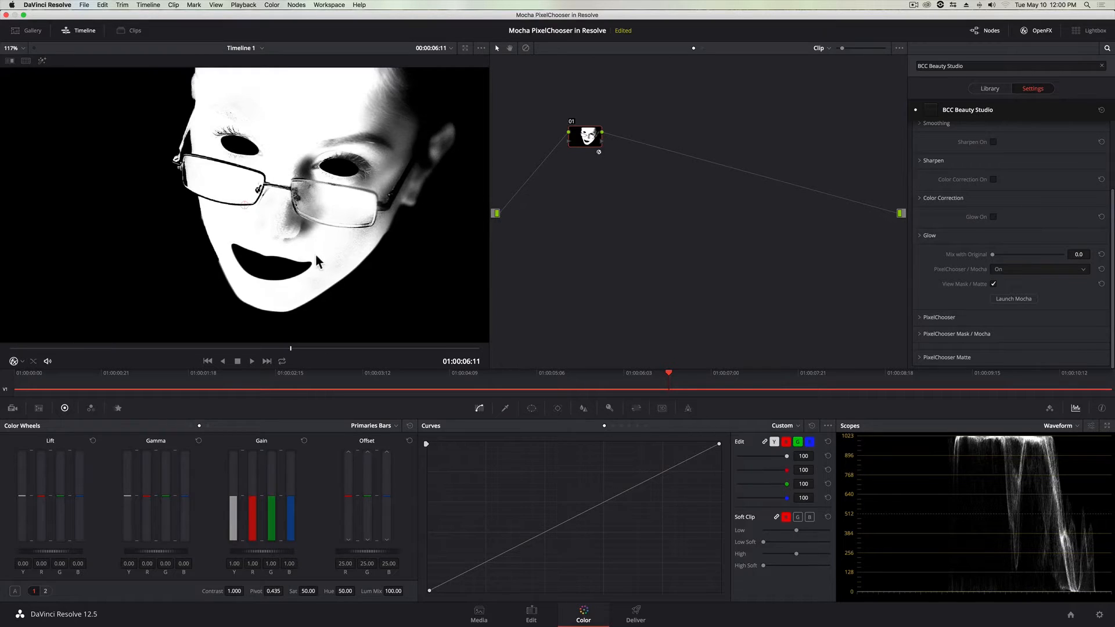
mouse_move(357, 285)
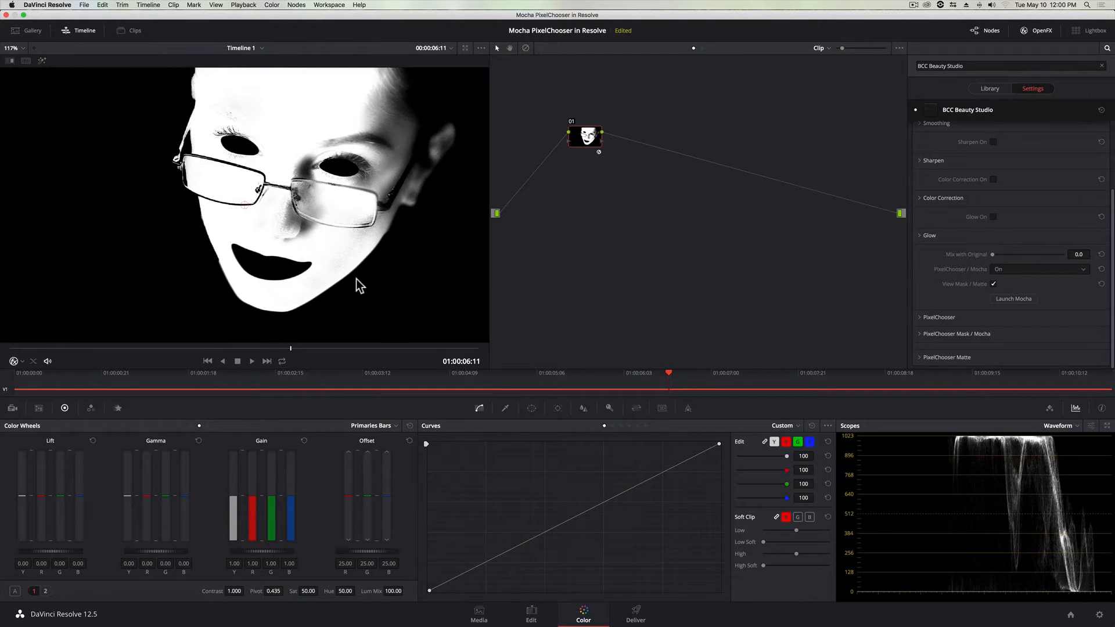
mouse_move(288, 250)
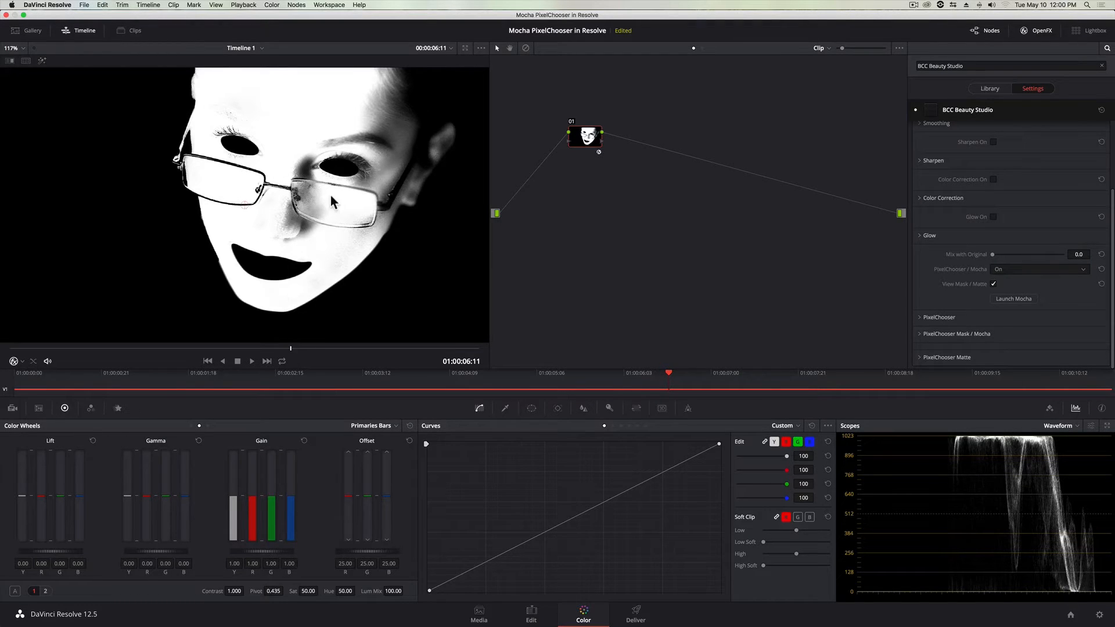
mouse_move(668, 181)
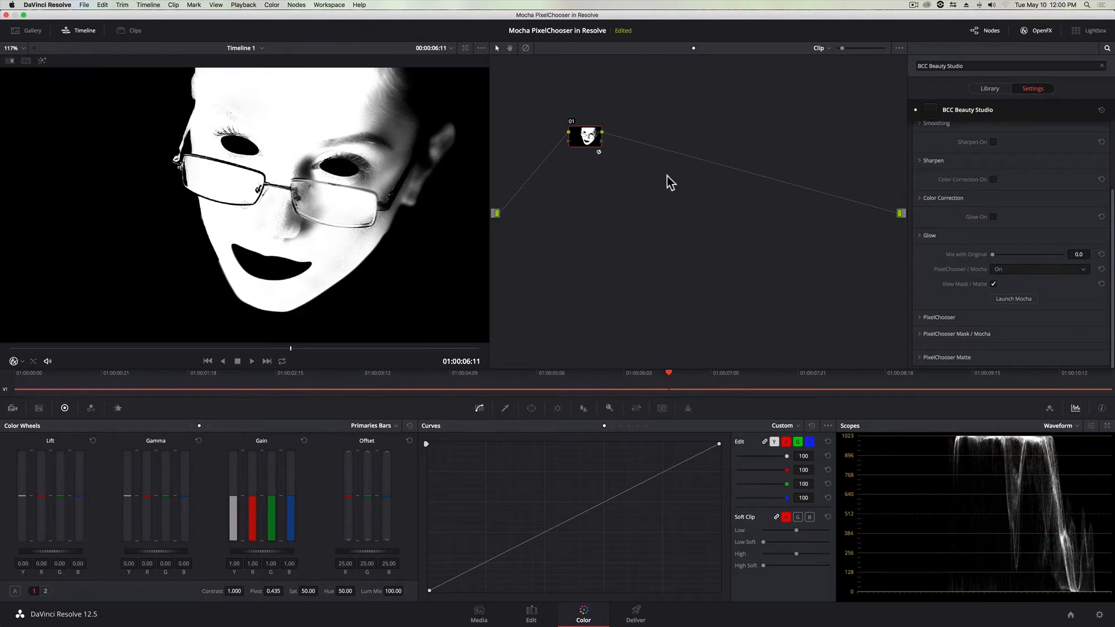